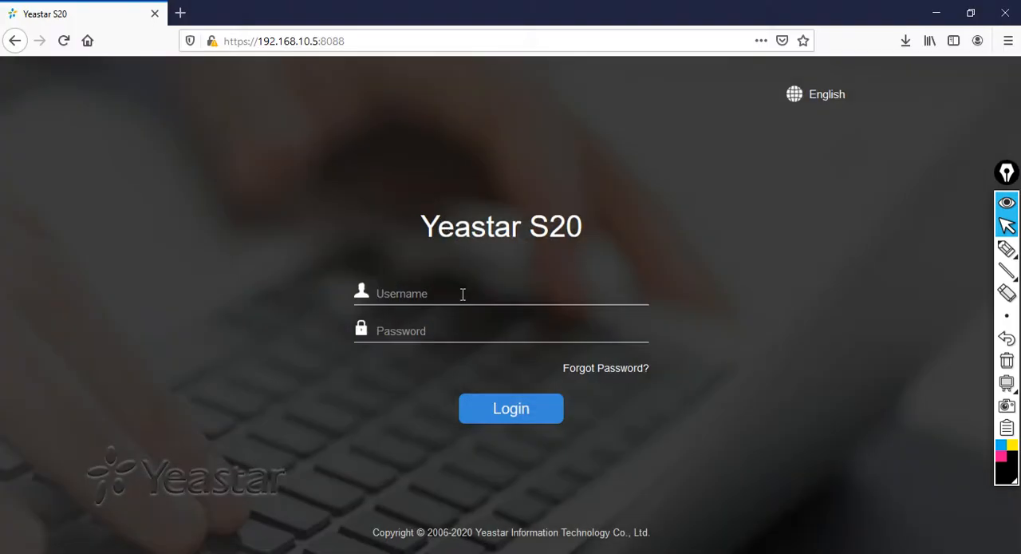
Sign in to the PBX as admin with the admin password
{"action": "type", "text": "admin"}
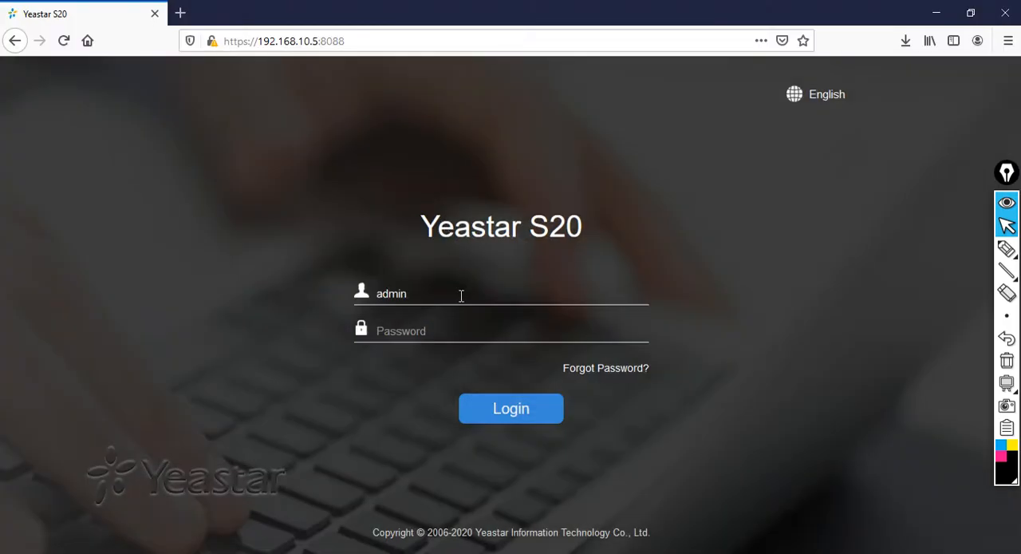
{"action": "type", "text": "••••"}
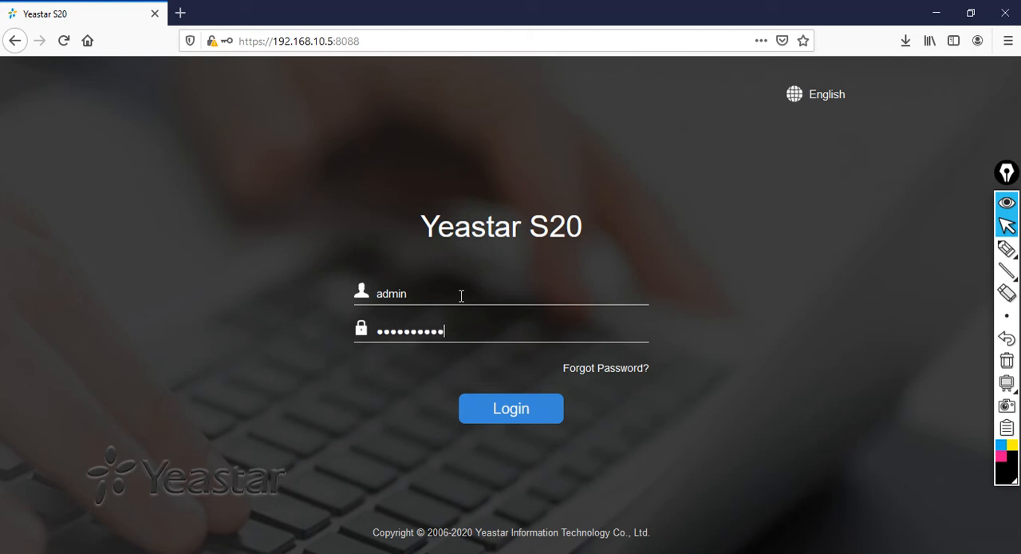
{"action": "left_click", "coordinate": [510, 408]}
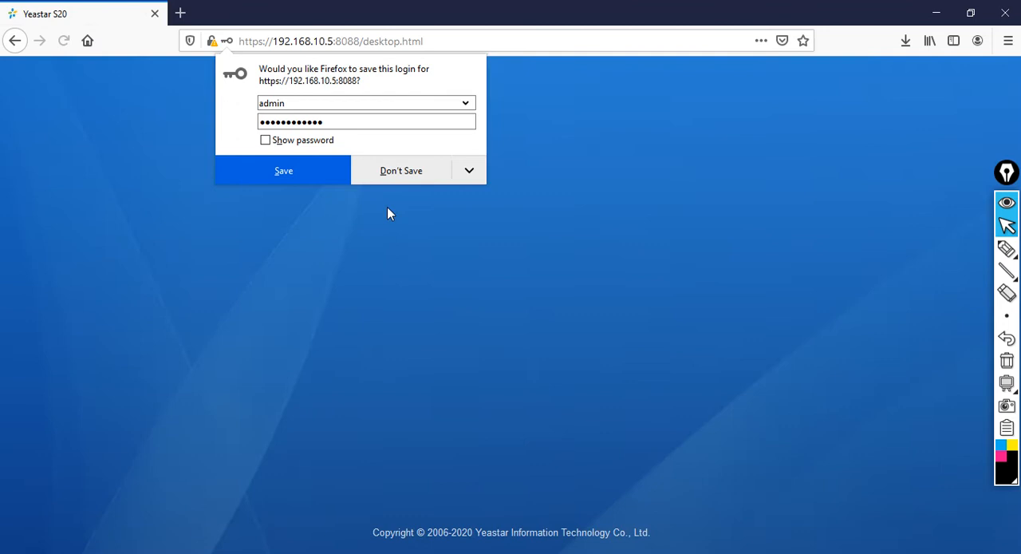
Show the empty Custom Prompts list under Settings > PBX > Voice Prompts
{"action": "left_click", "coordinate": [402, 169]}
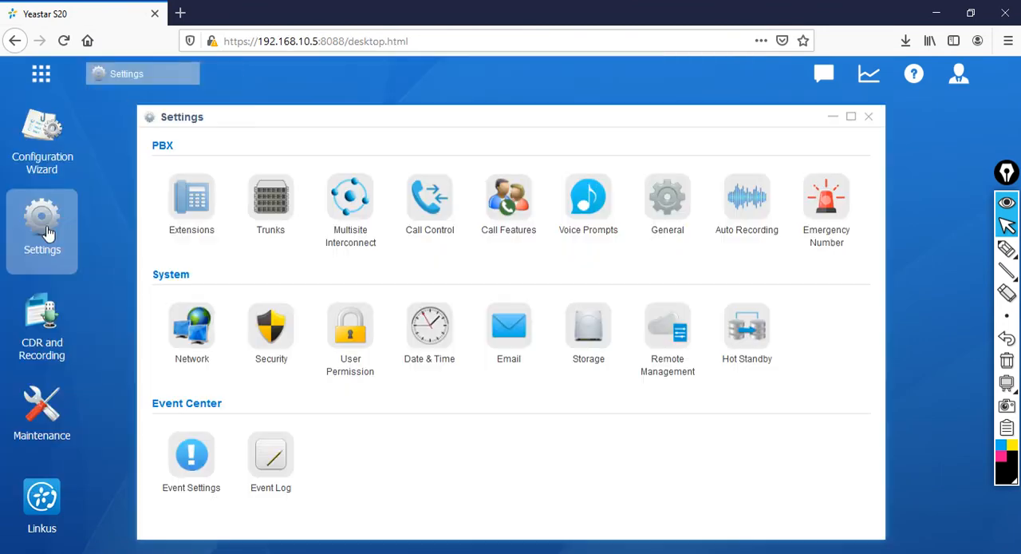
{"action": "left_click", "coordinate": [587, 195]}
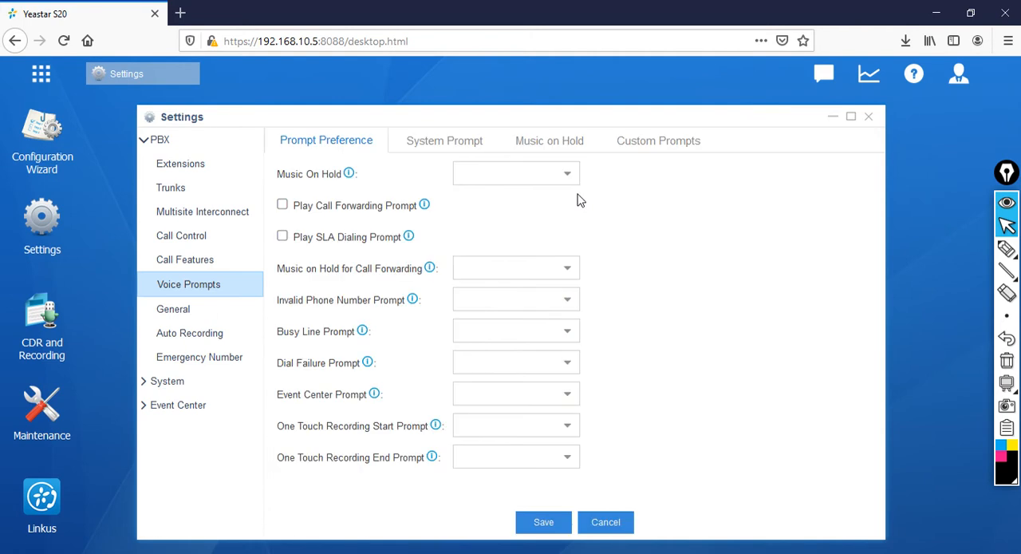
{"action": "left_click", "coordinate": [657, 140]}
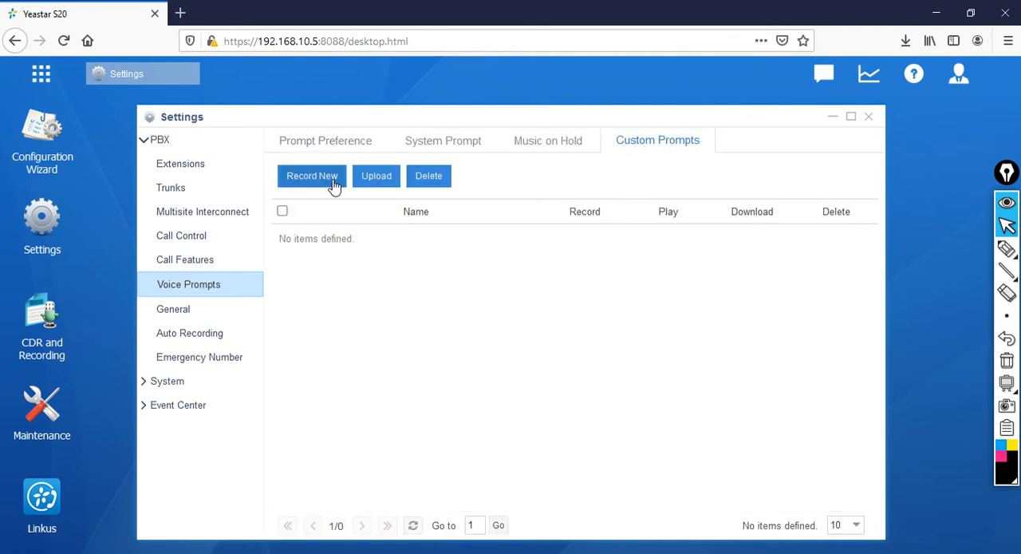
Record a new custom prompt named Welcome from extension 102 - Bryan
{"action": "left_click", "coordinate": [311, 175]}
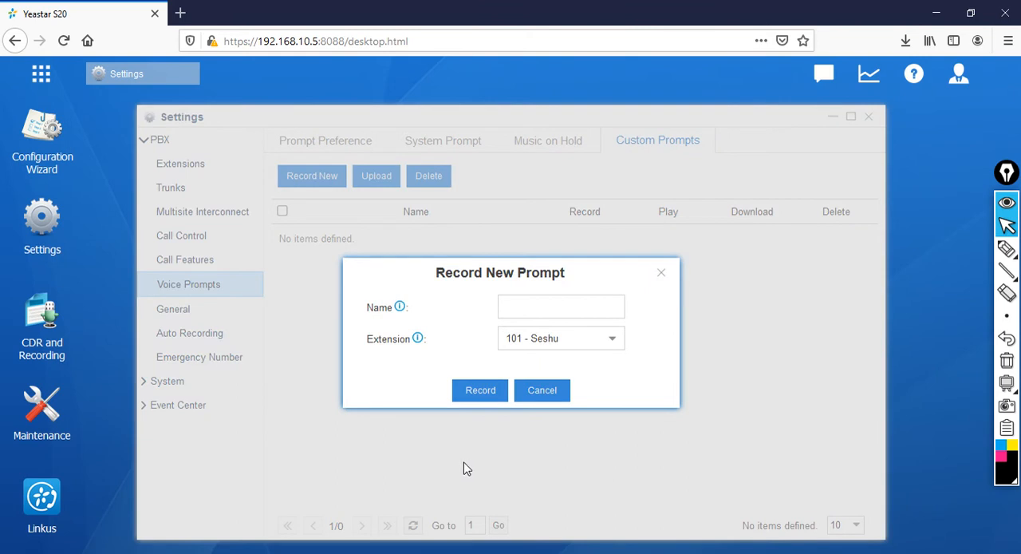
{"action": "mouse_move", "coordinate": [371, 443]}
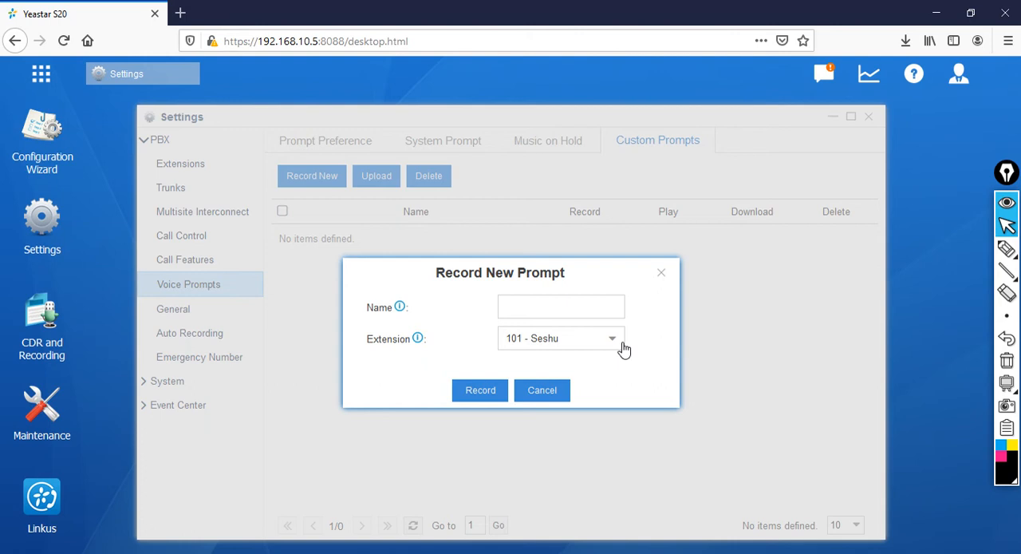
{"action": "left_click", "coordinate": [559, 338]}
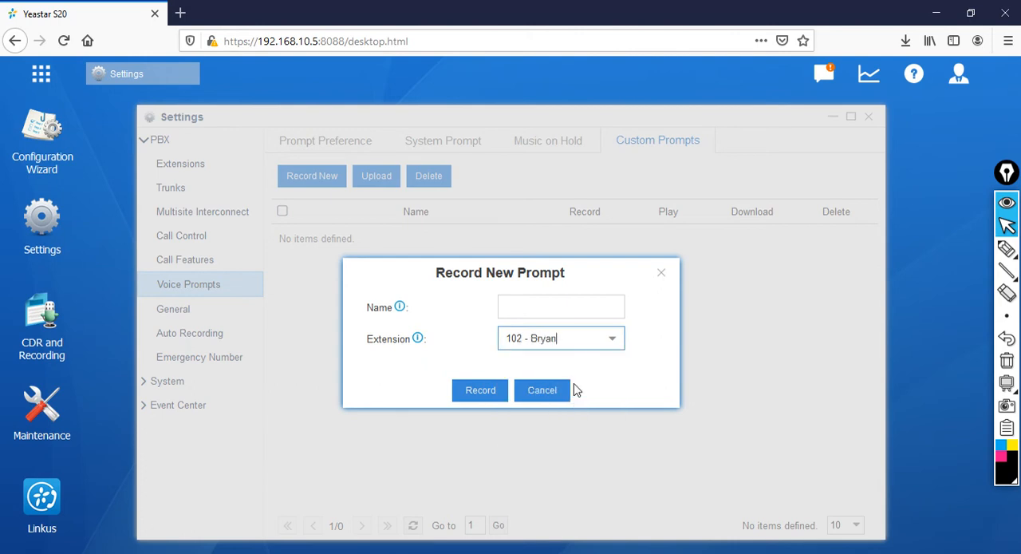
{"action": "left_click", "coordinate": [562, 306]}
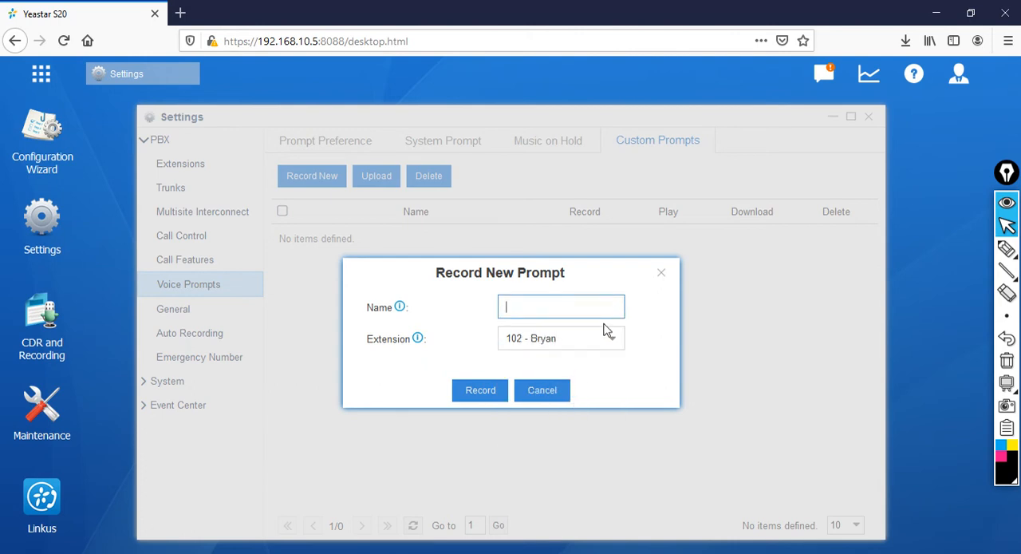
{"action": "type", "text": "Welcome"}
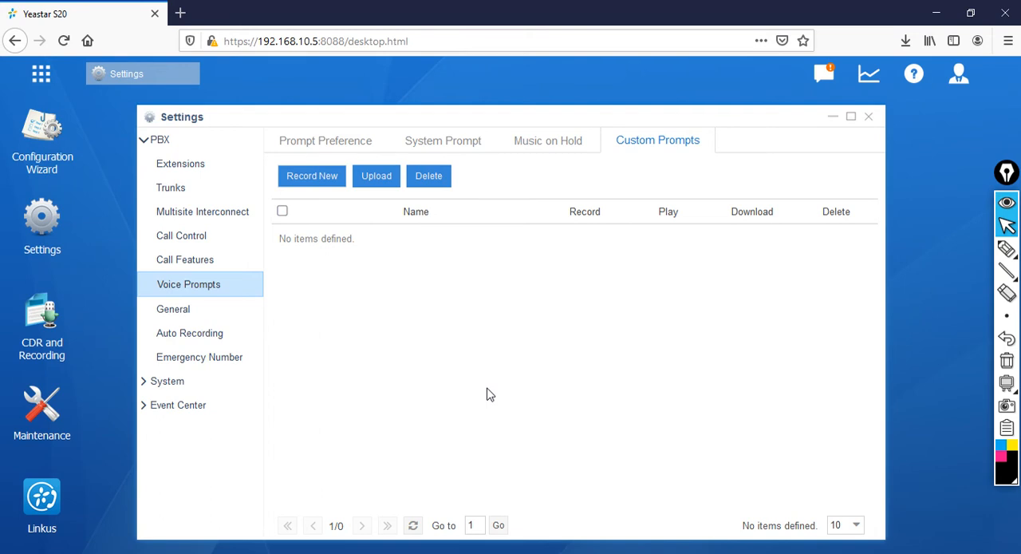
{"action": "mouse_move", "coordinate": [536, 159]}
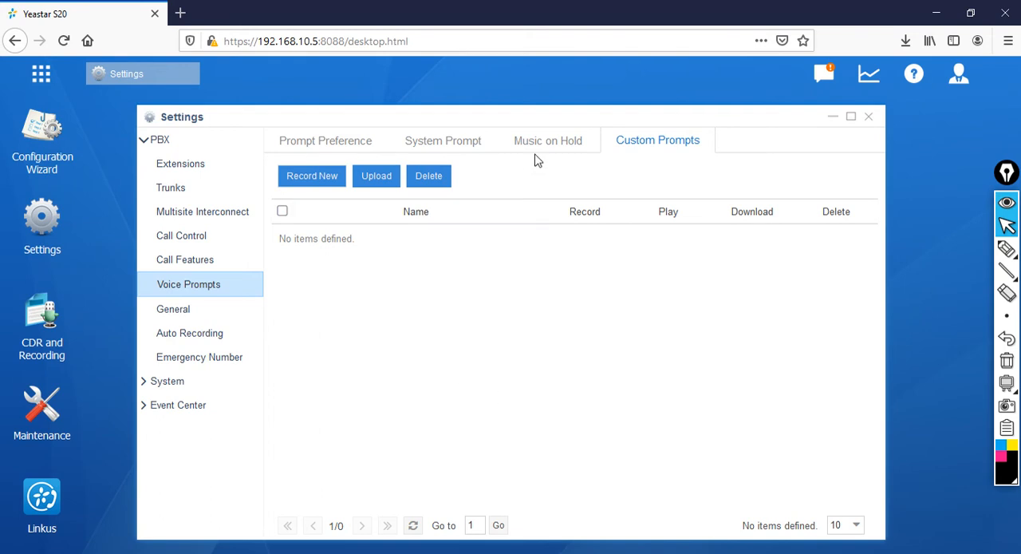
{"action": "mouse_move", "coordinate": [539, 147]}
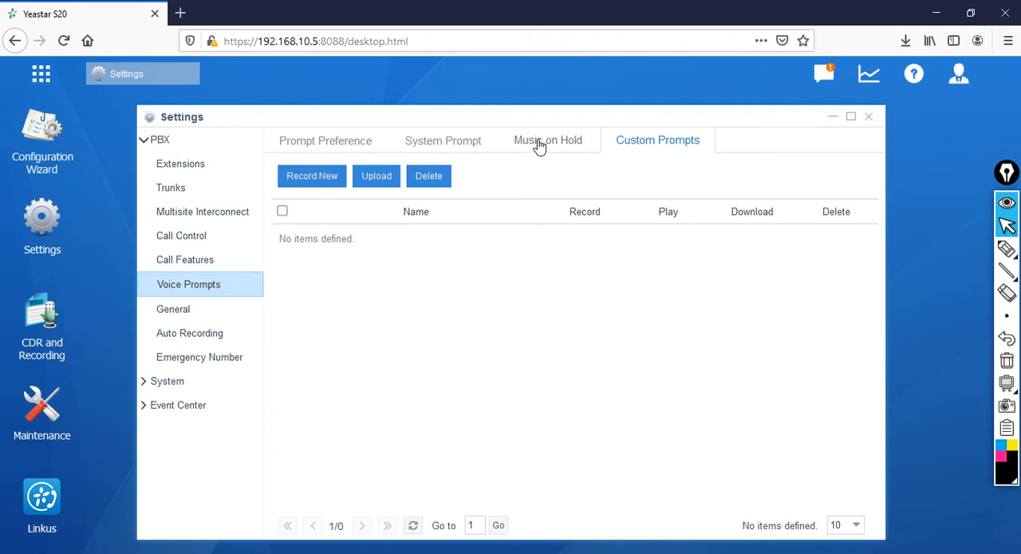
Reload the Custom Prompts list via Music on Hold so Welcome appears
{"action": "left_click", "coordinate": [549, 140]}
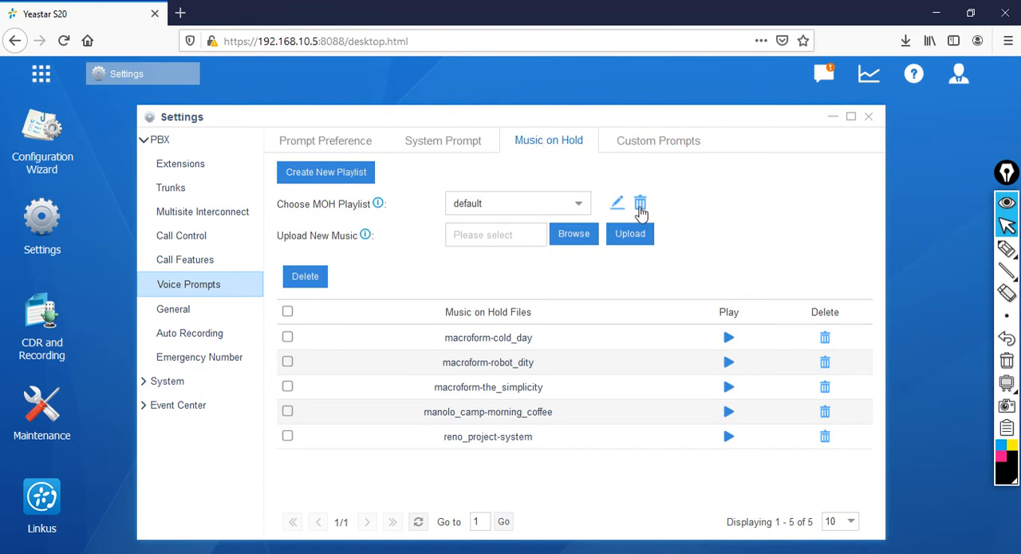
{"action": "mouse_move", "coordinate": [562, 150]}
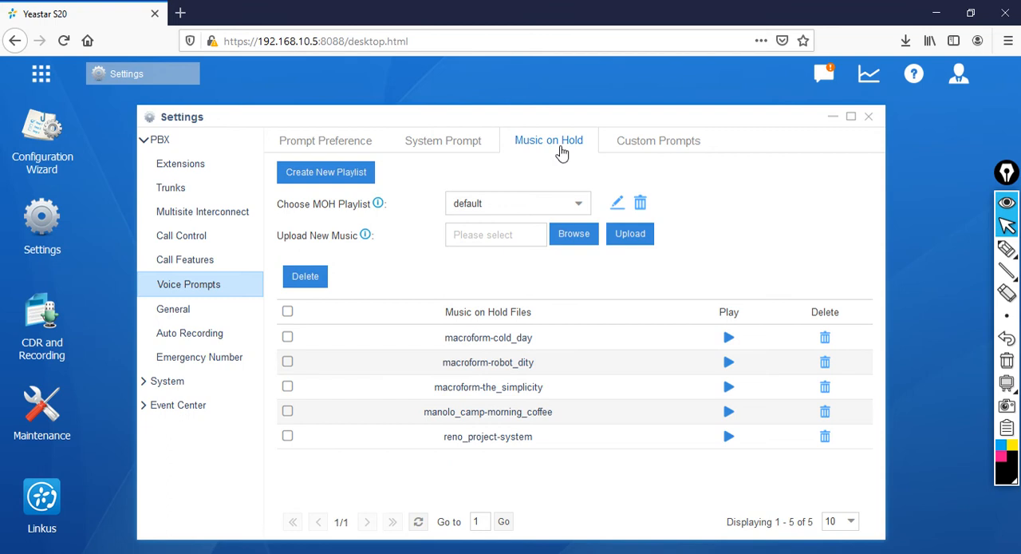
{"action": "left_click", "coordinate": [657, 140]}
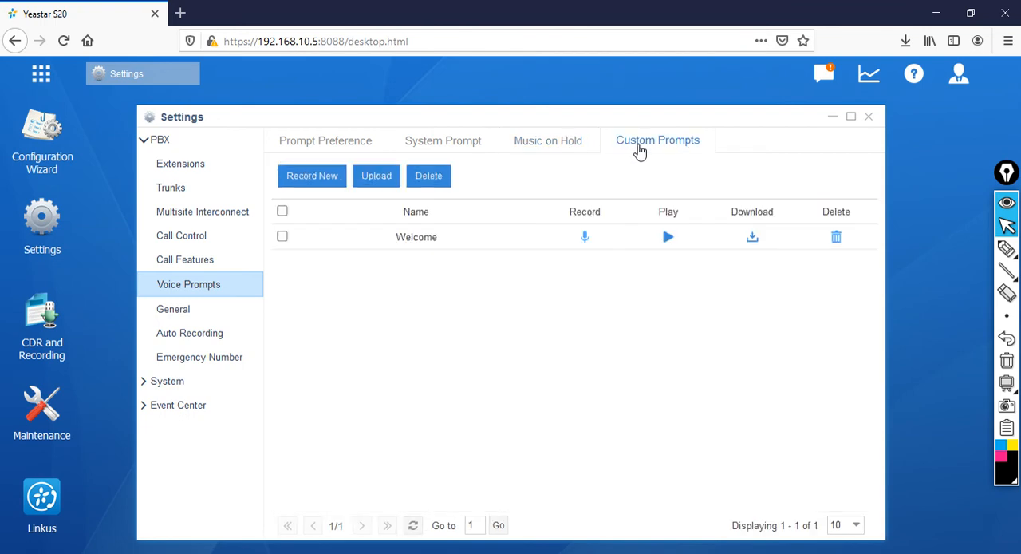
{"action": "mouse_move", "coordinate": [482, 327]}
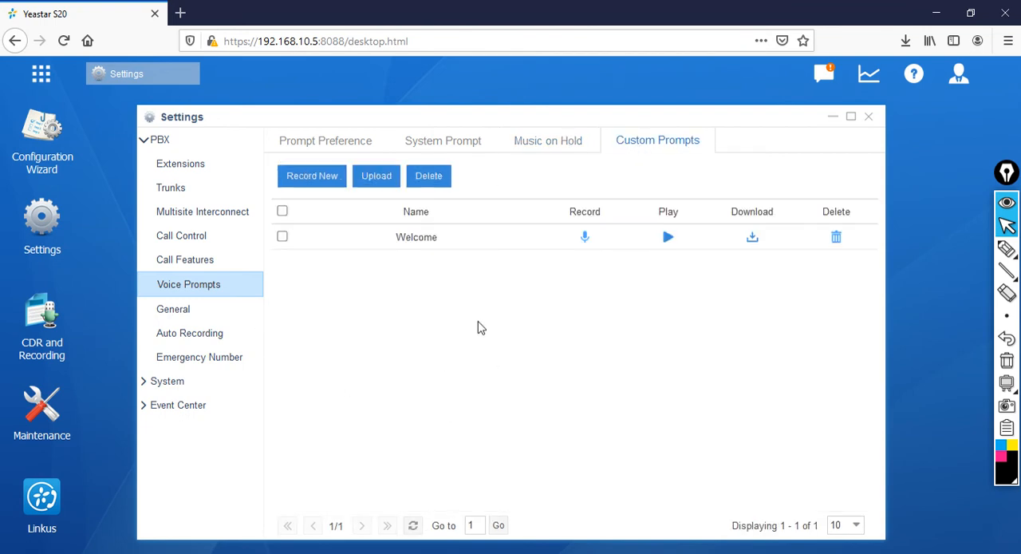
{"action": "mouse_move", "coordinate": [486, 335]}
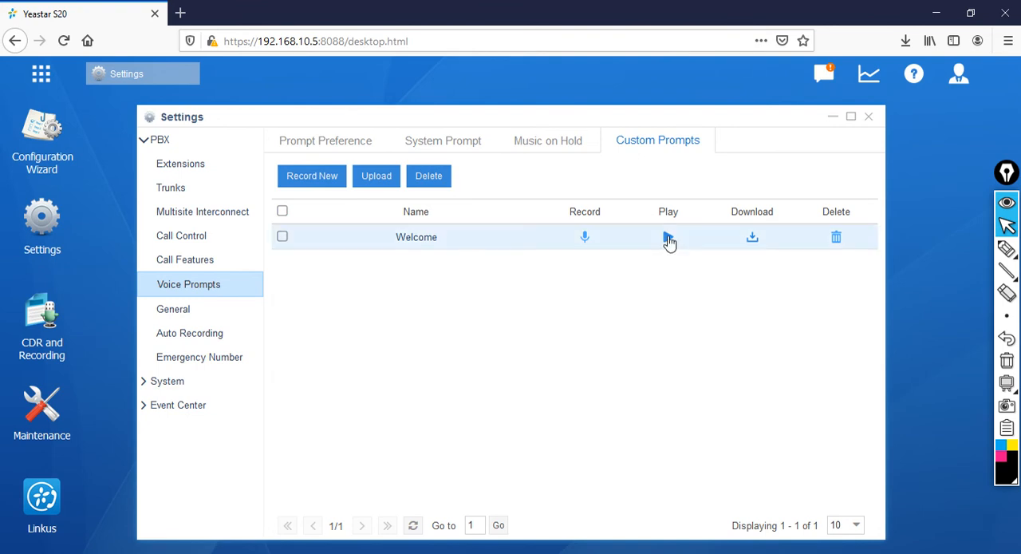
Play the Welcome prompt back on a chosen extension to verify it
{"action": "left_click", "coordinate": [667, 236]}
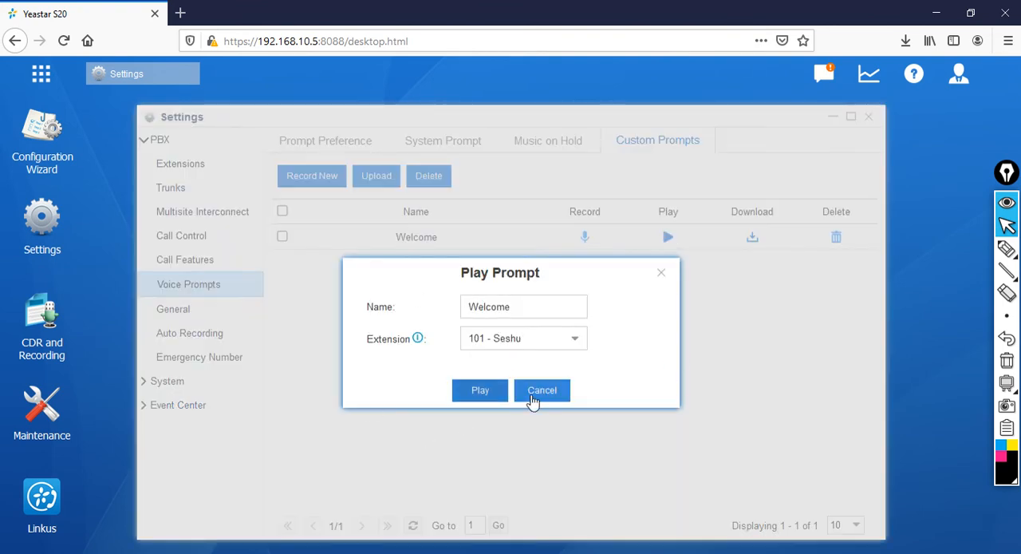
{"action": "left_click", "coordinate": [523, 338]}
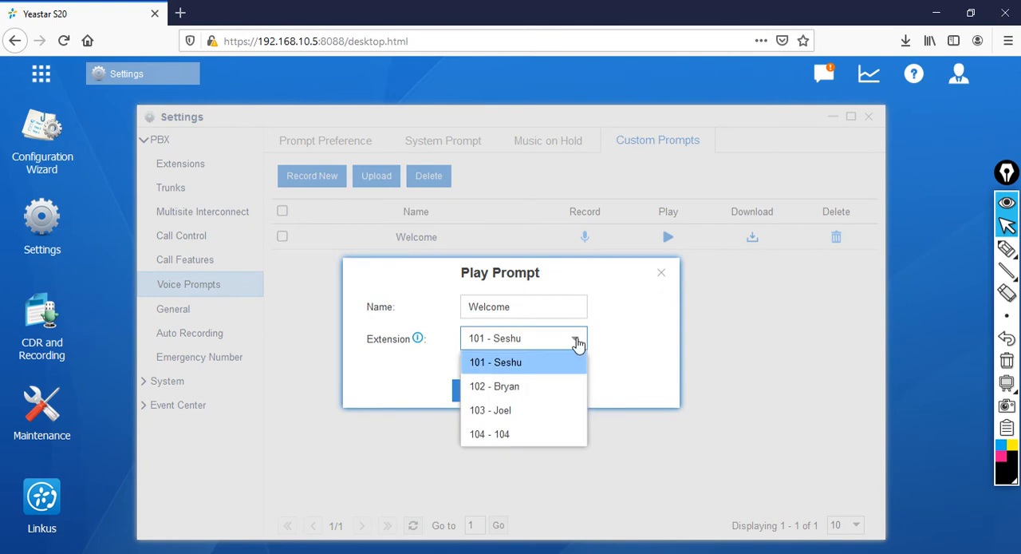
{"action": "left_click", "coordinate": [494, 386]}
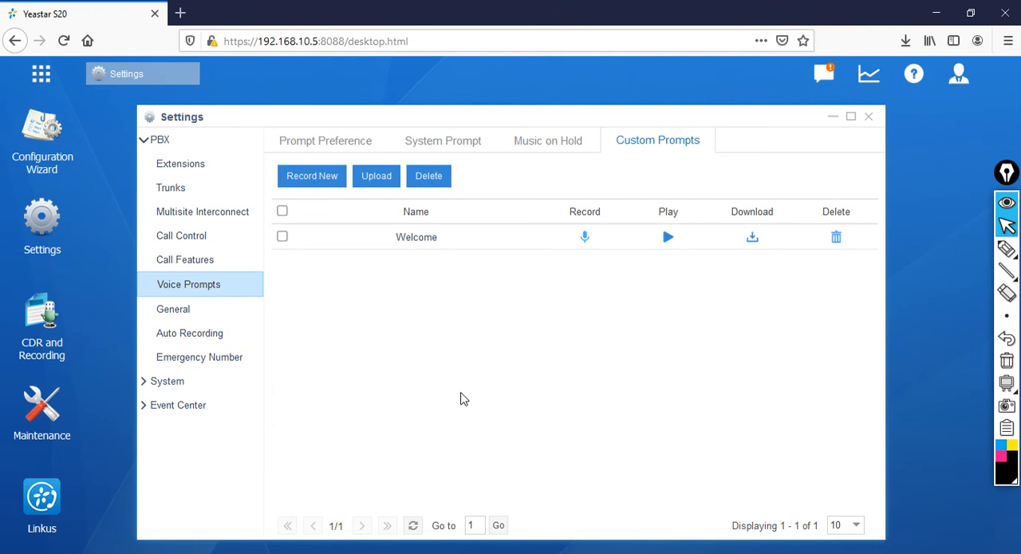
{"action": "mouse_move", "coordinate": [185, 258]}
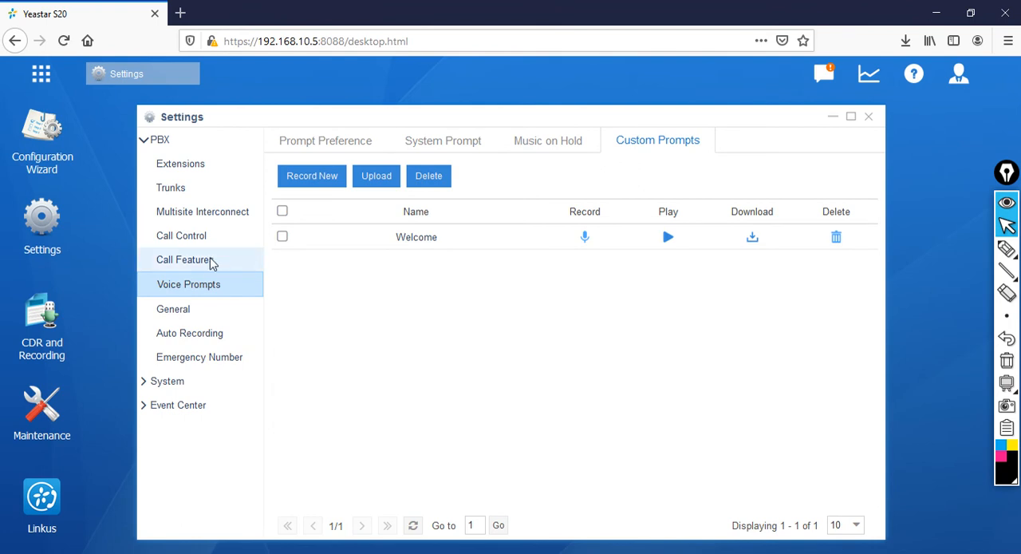
Edit IVR 6500 under Call Features and set its prompt to Welcome
{"action": "left_click", "coordinate": [185, 259]}
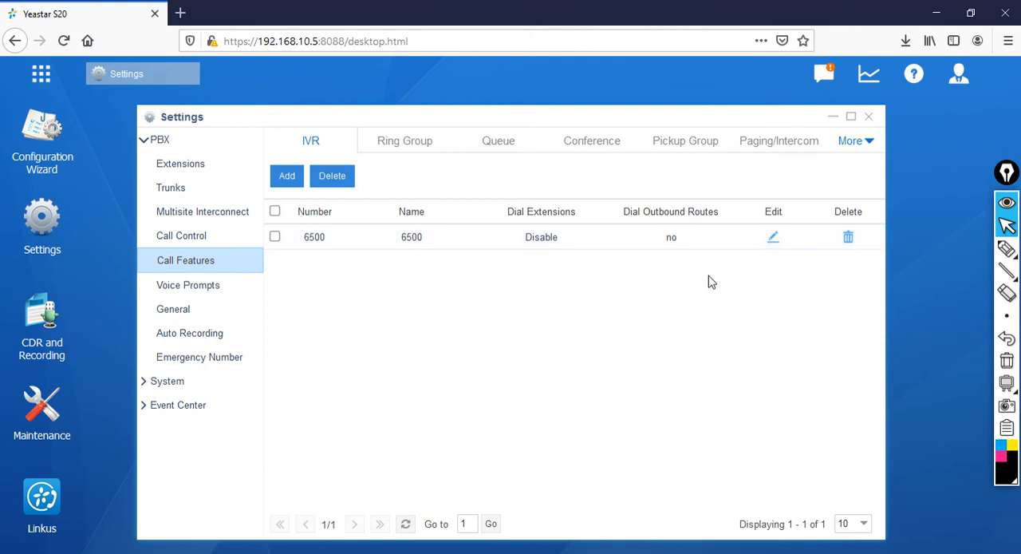
{"action": "mouse_move", "coordinate": [773, 238]}
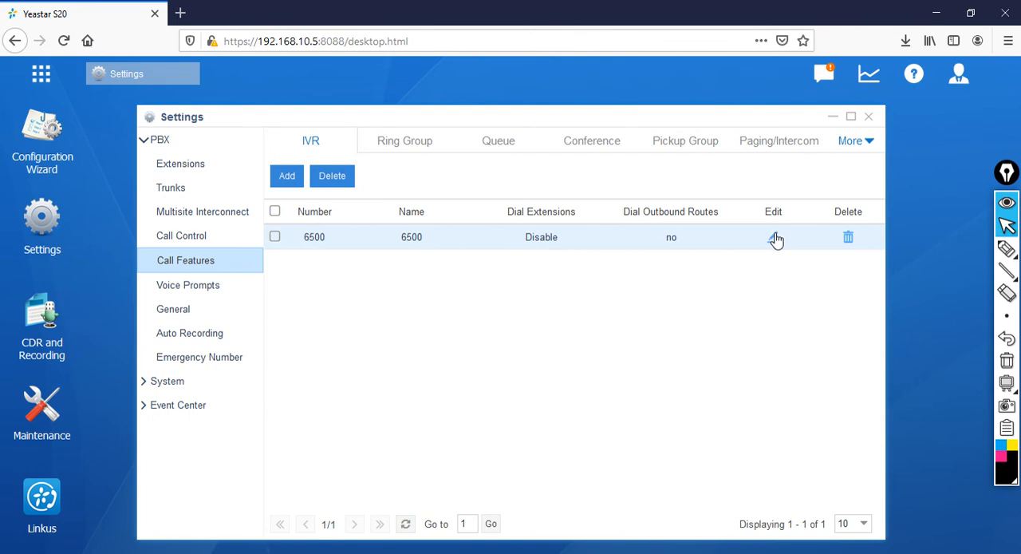
{"action": "left_click", "coordinate": [772, 236]}
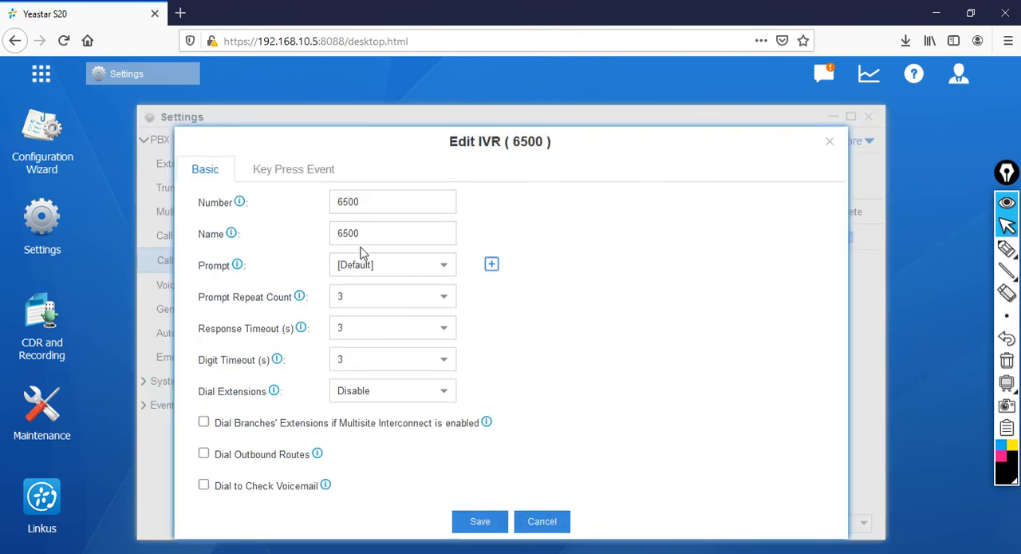
{"action": "mouse_move", "coordinate": [447, 270]}
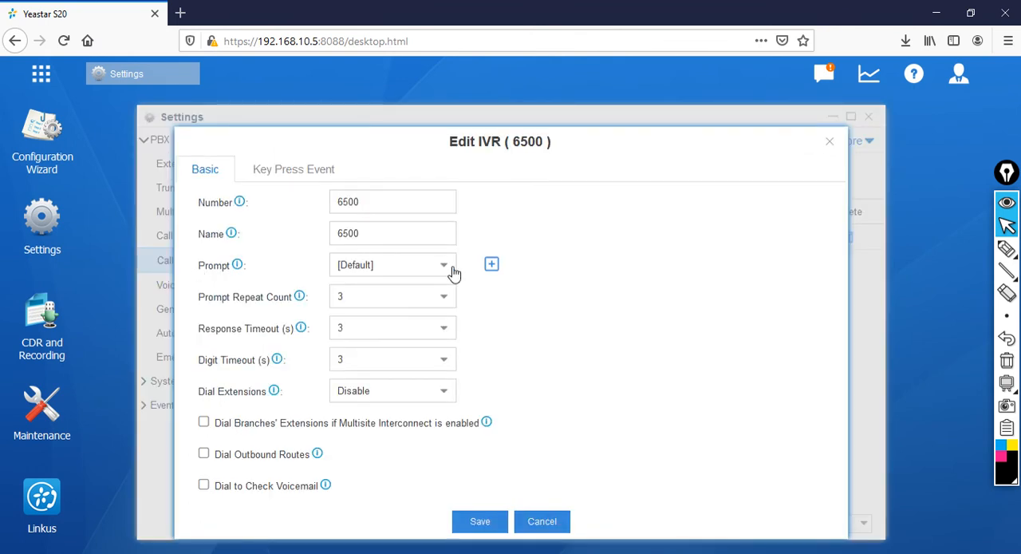
{"action": "left_click", "coordinate": [391, 264]}
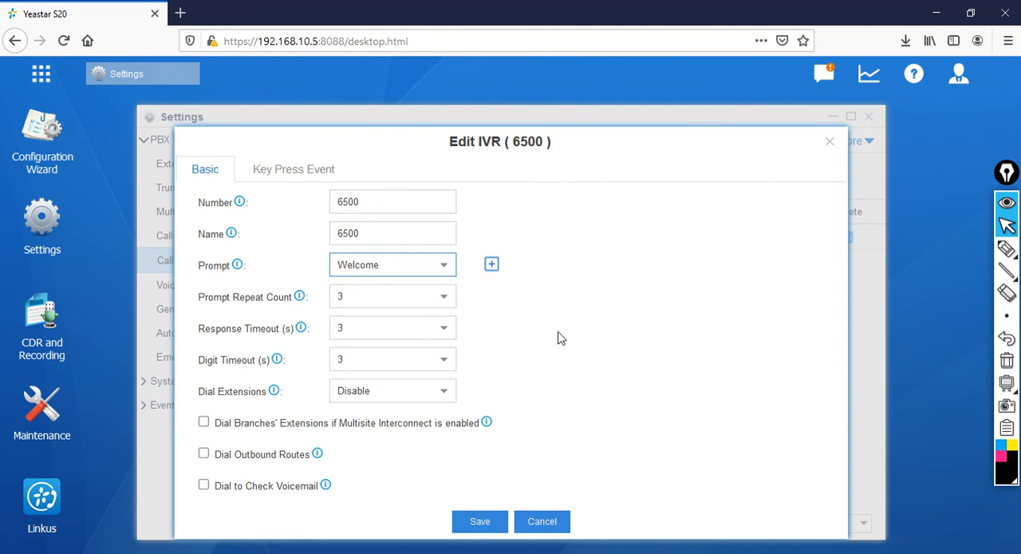
{"action": "mouse_move", "coordinate": [294, 169]}
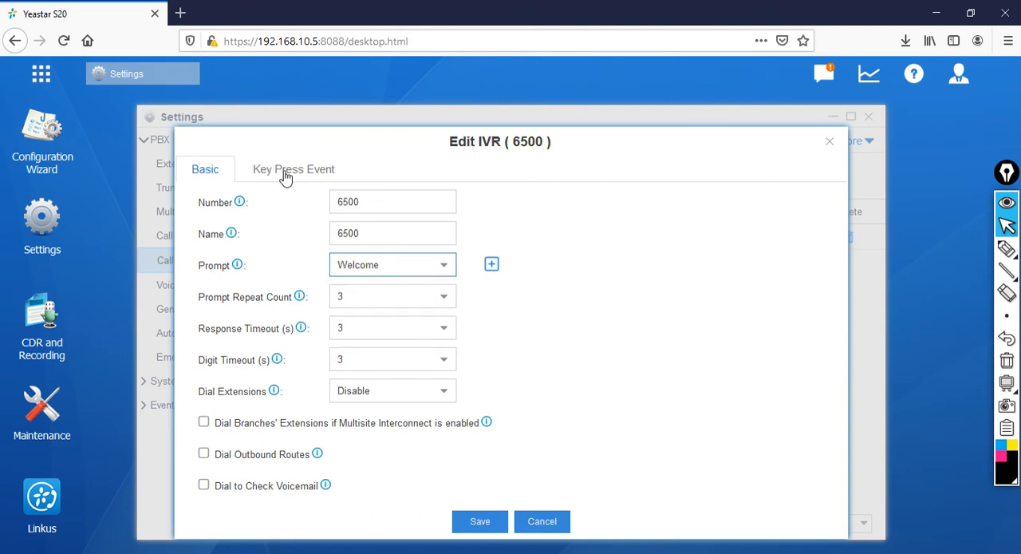
Map key 1 to extension 103, key 2 to 102, key 0 to 101, and save IVR 6500
{"action": "left_click", "coordinate": [294, 169]}
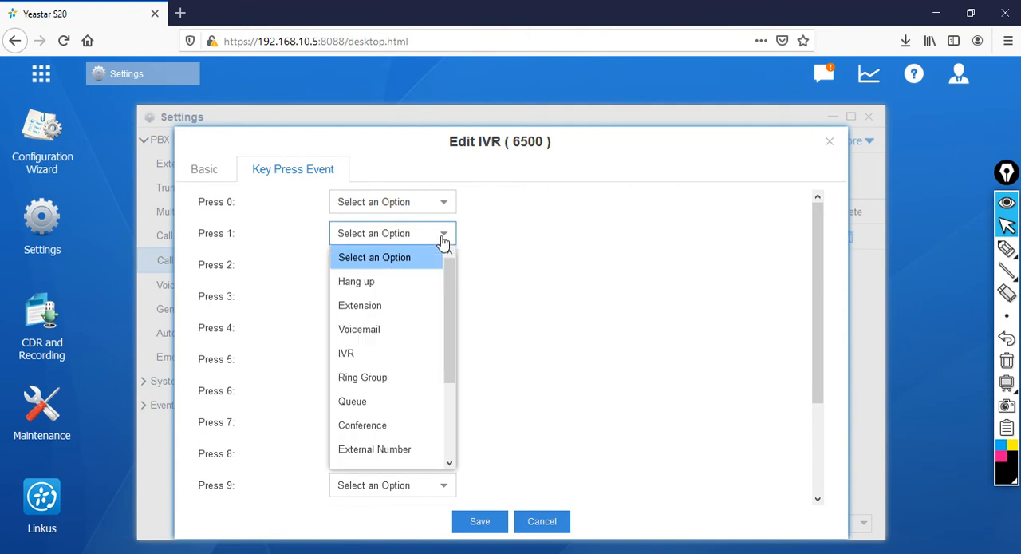
{"action": "left_click", "coordinate": [361, 305]}
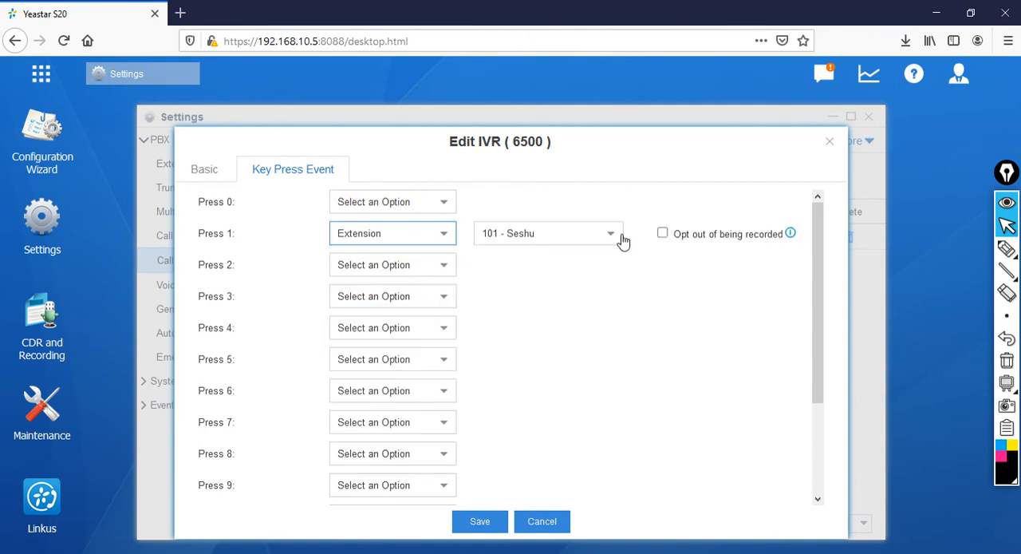
{"action": "left_click", "coordinate": [549, 233]}
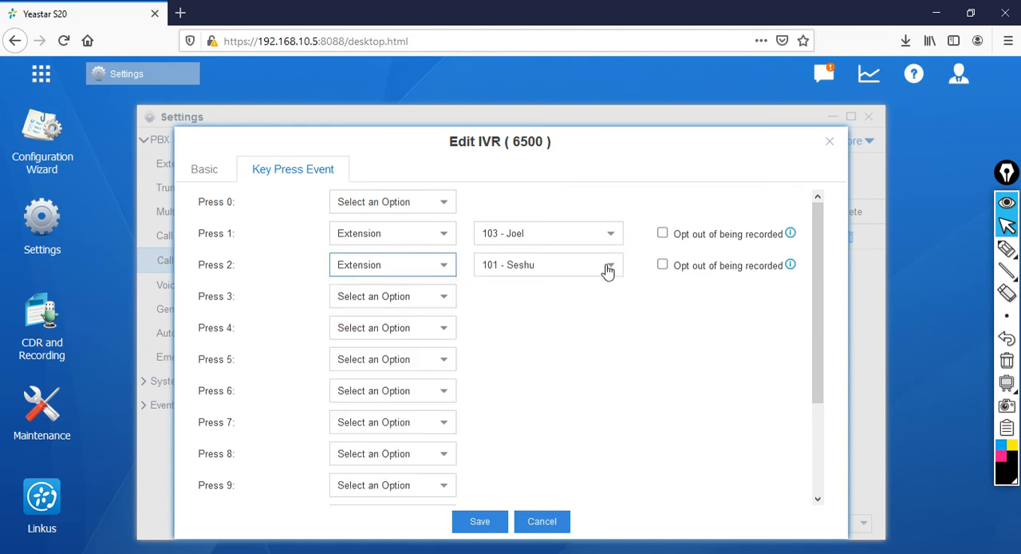
{"action": "left_click", "coordinate": [547, 264]}
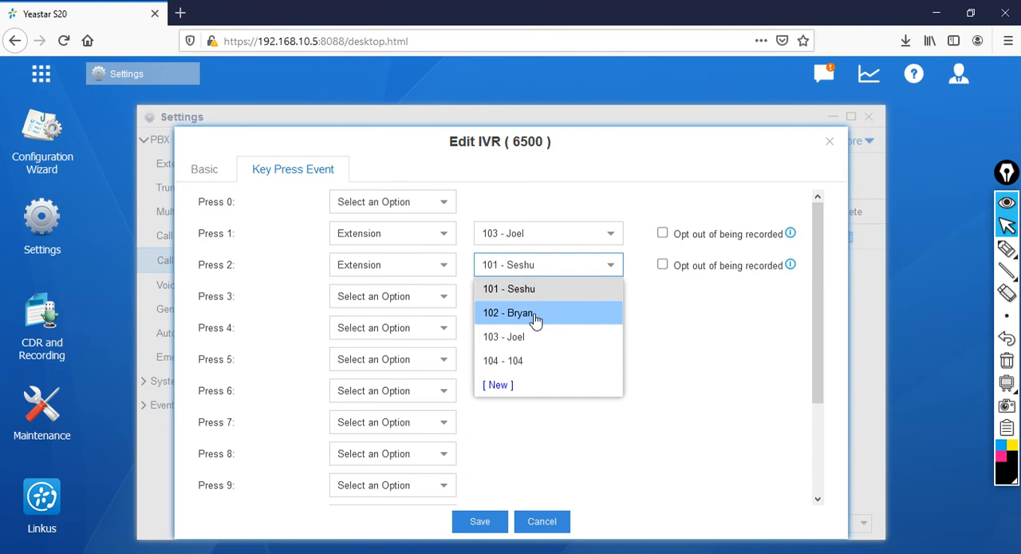
{"action": "left_click", "coordinate": [507, 313]}
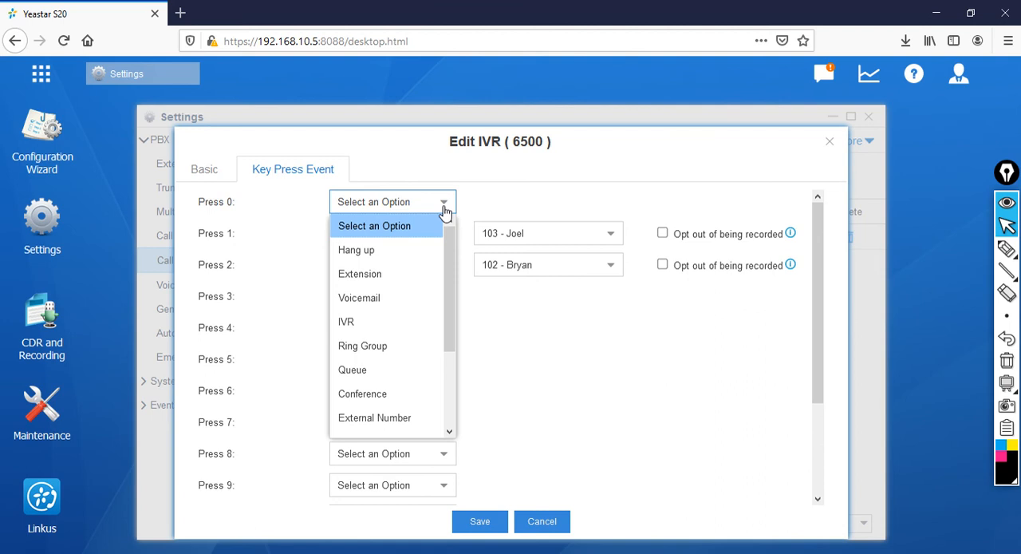
{"action": "mouse_move", "coordinate": [391, 274]}
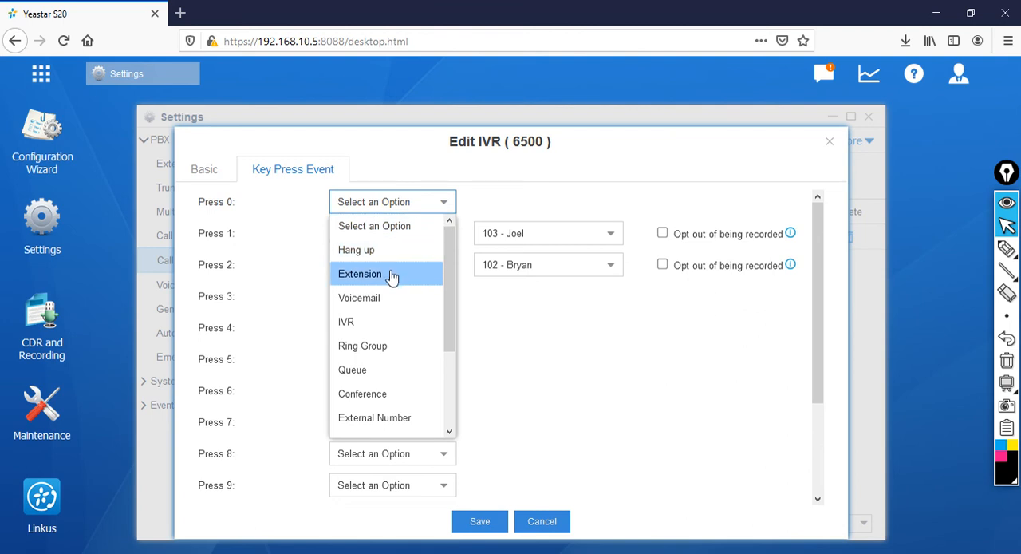
{"action": "left_click", "coordinate": [361, 274]}
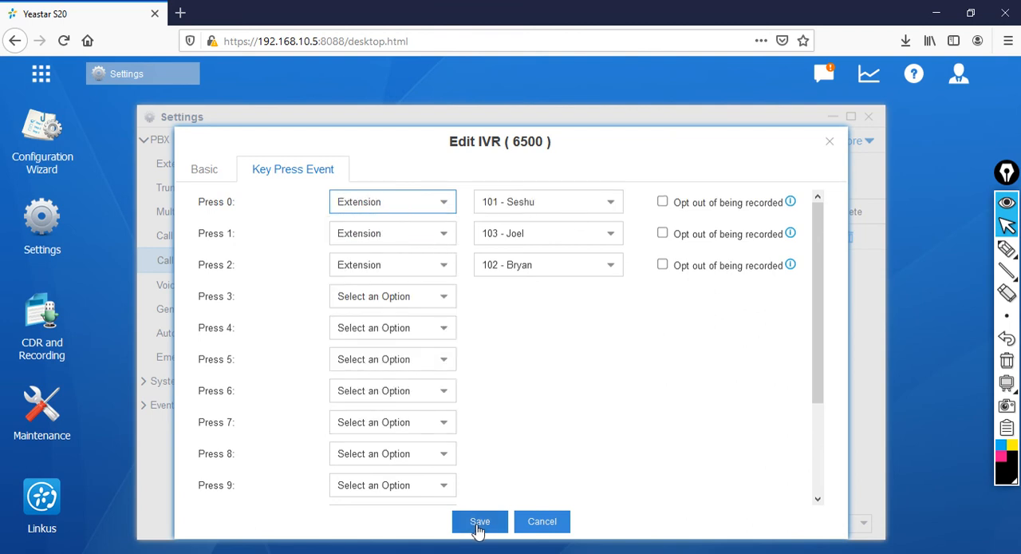
{"action": "left_click", "coordinate": [479, 520]}
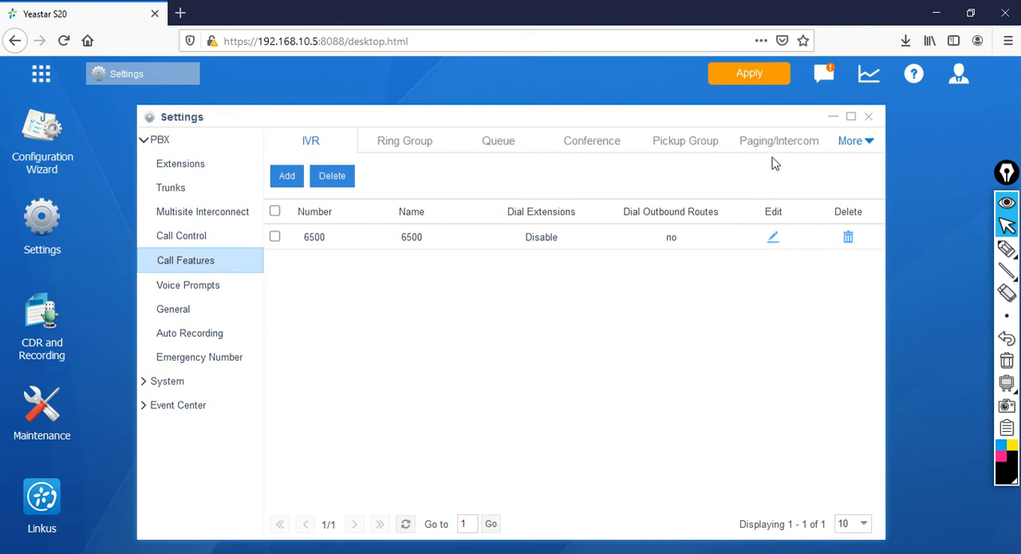
Apply the IVR changes and show the Inbound Routes list under Call Control
{"action": "left_click", "coordinate": [748, 73]}
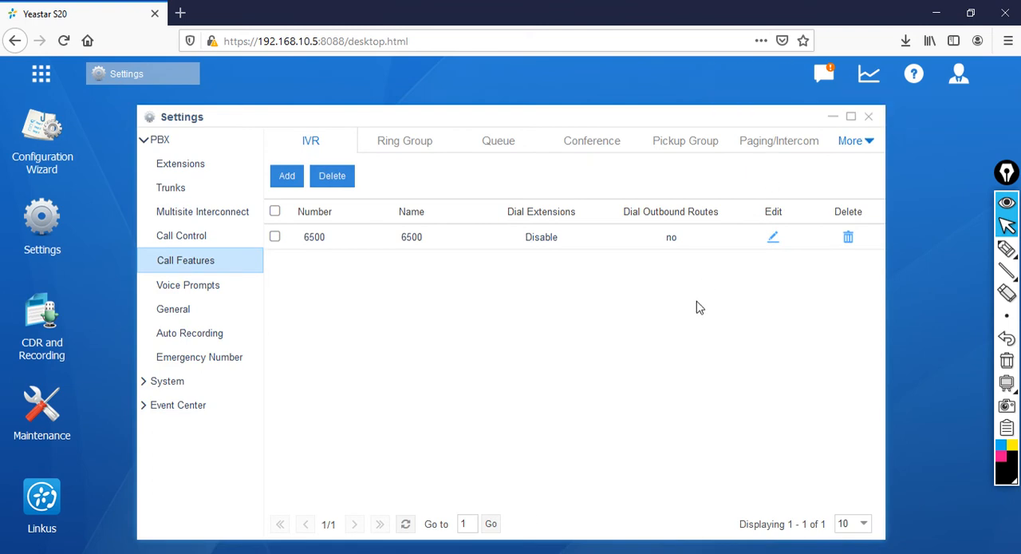
{"action": "mouse_move", "coordinate": [638, 226]}
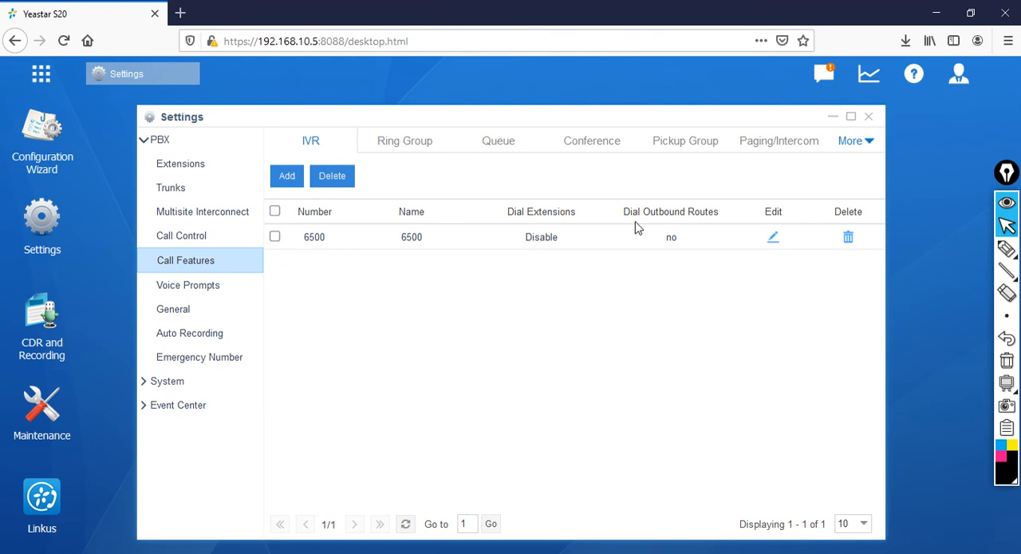
{"action": "mouse_move", "coordinate": [333, 267]}
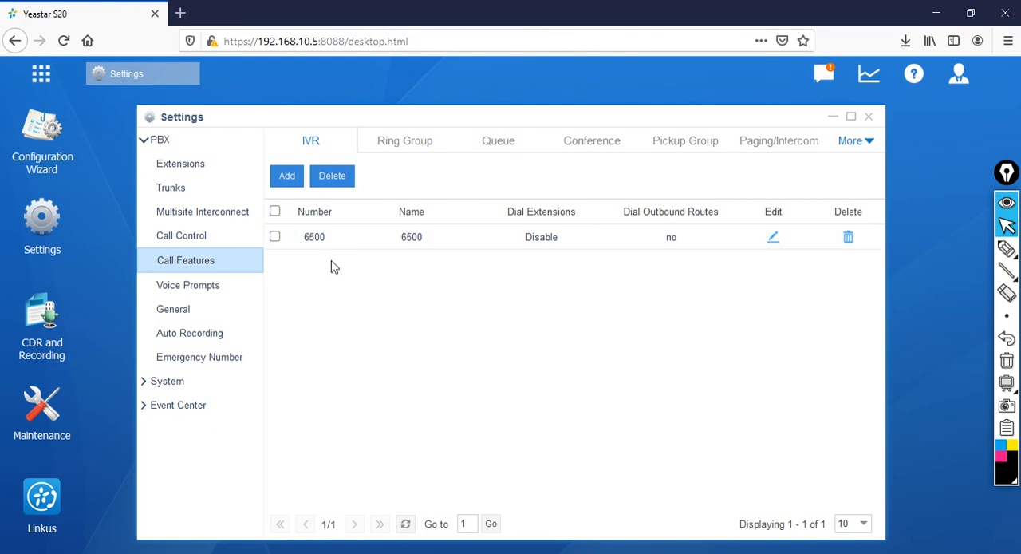
{"action": "mouse_move", "coordinate": [248, 264]}
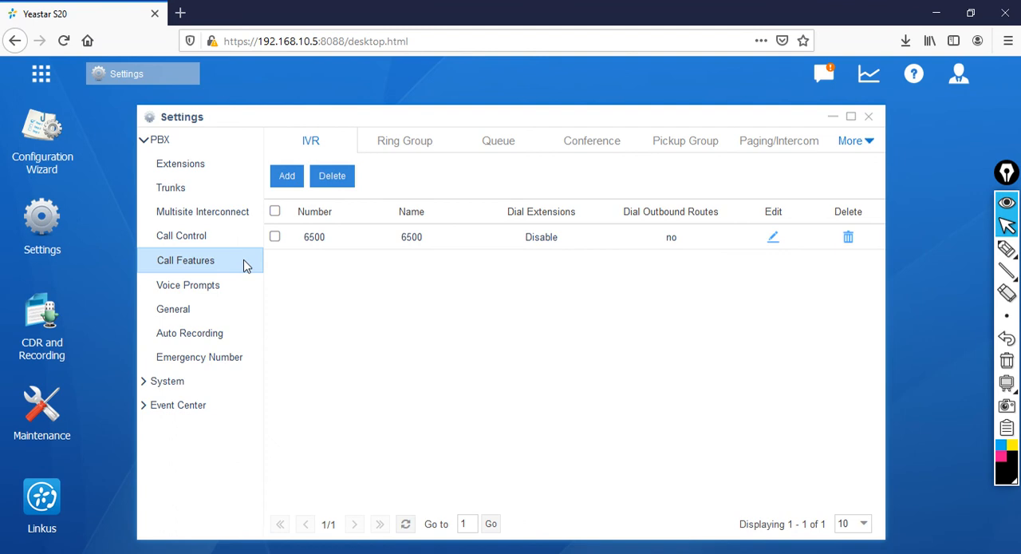
{"action": "left_click", "coordinate": [181, 236]}
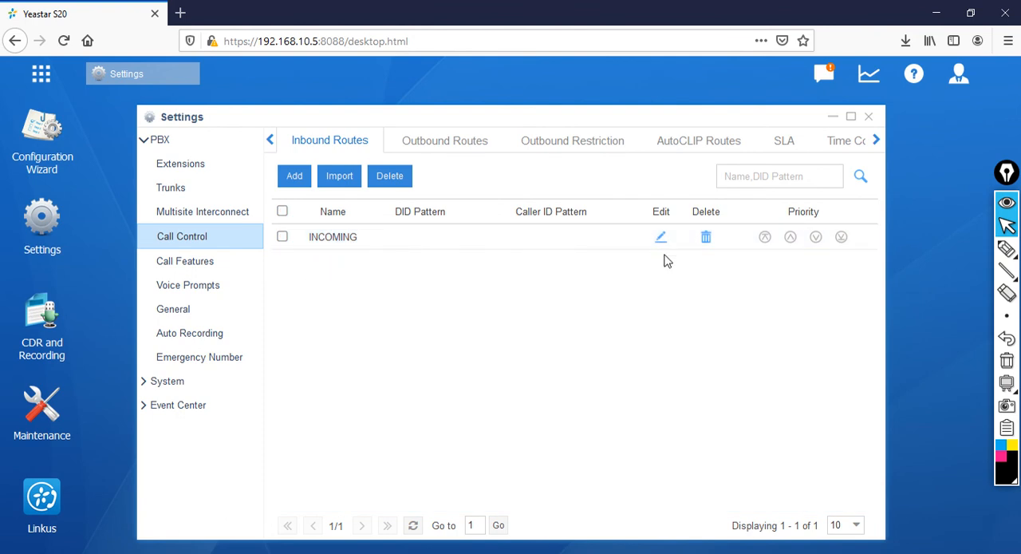
Set the INCOMING route's destination to IVR 6500 and save the route
{"action": "left_click", "coordinate": [660, 236]}
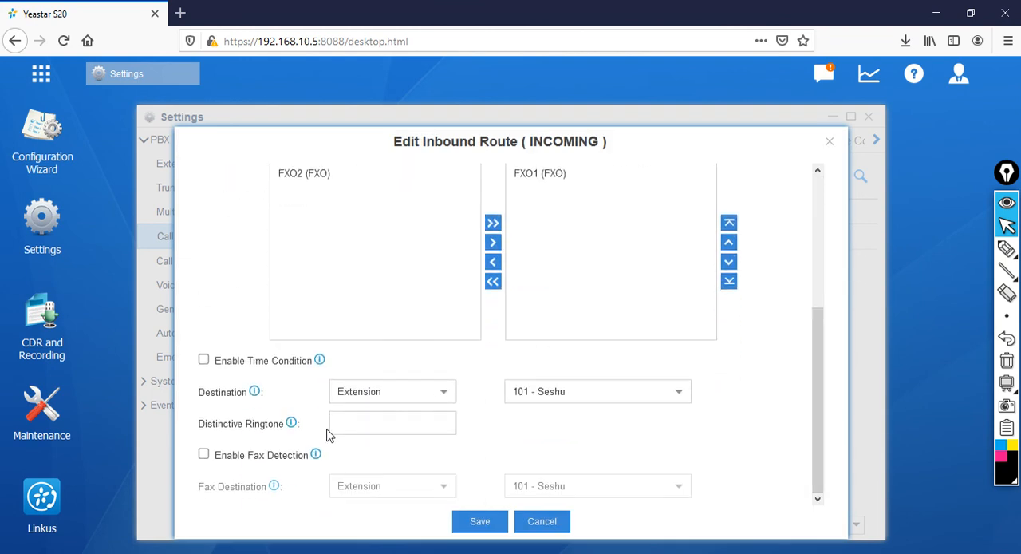
{"action": "mouse_move", "coordinate": [450, 396]}
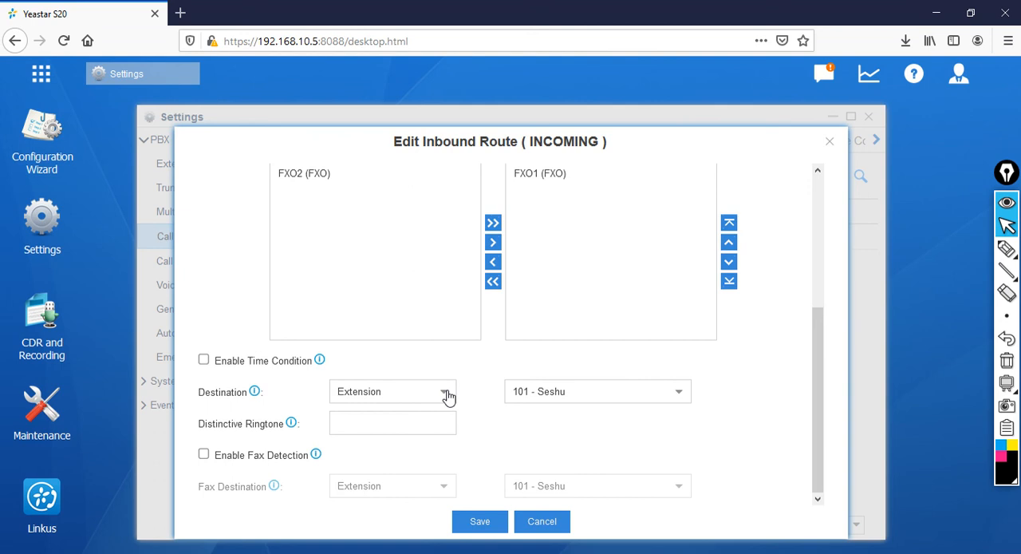
{"action": "left_click", "coordinate": [391, 391]}
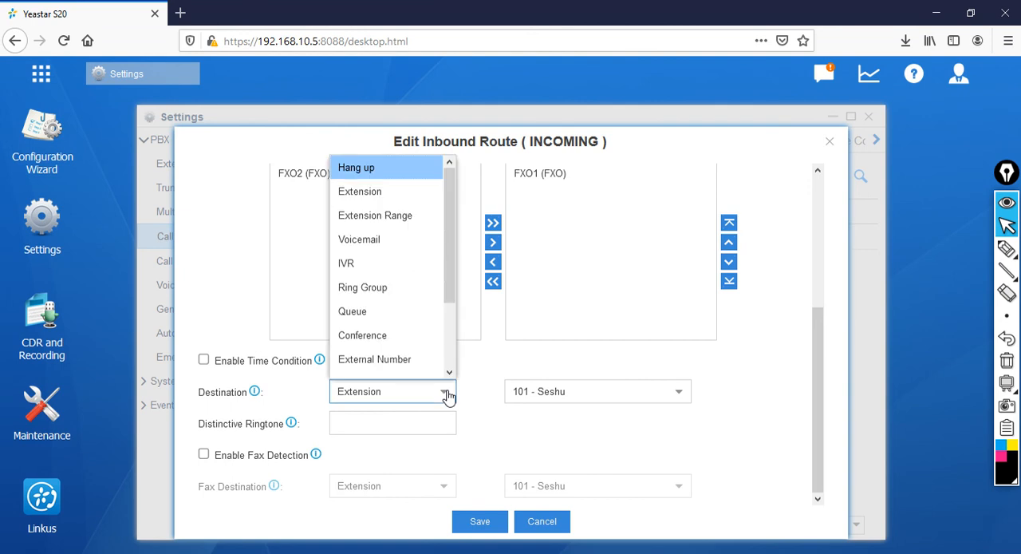
{"action": "left_click", "coordinate": [344, 262]}
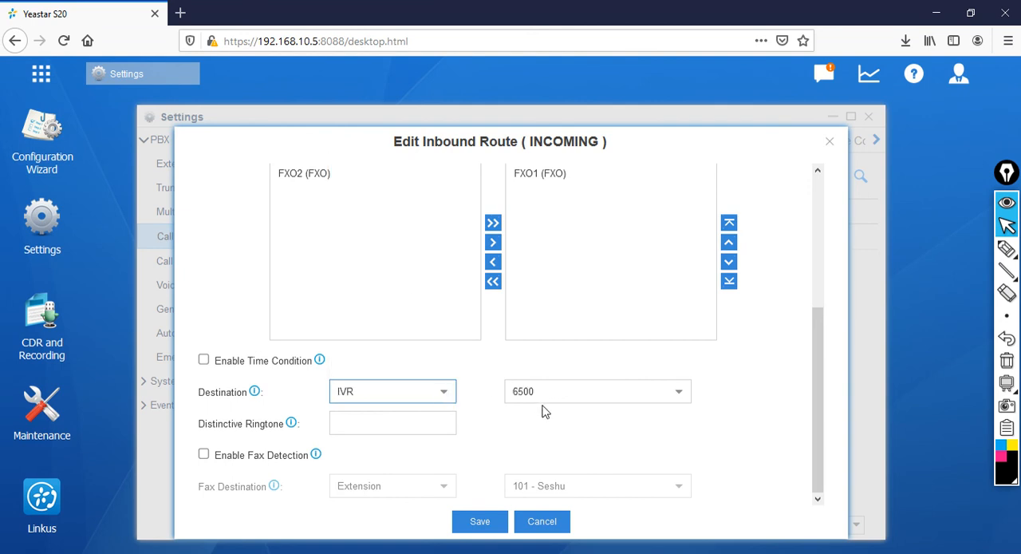
{"action": "mouse_move", "coordinate": [533, 421]}
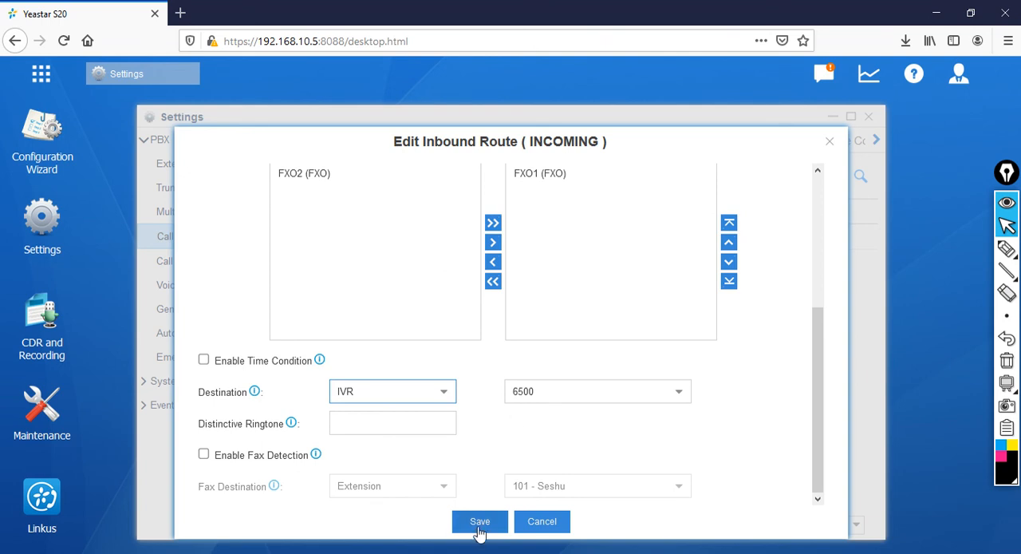
{"action": "left_click", "coordinate": [478, 520]}
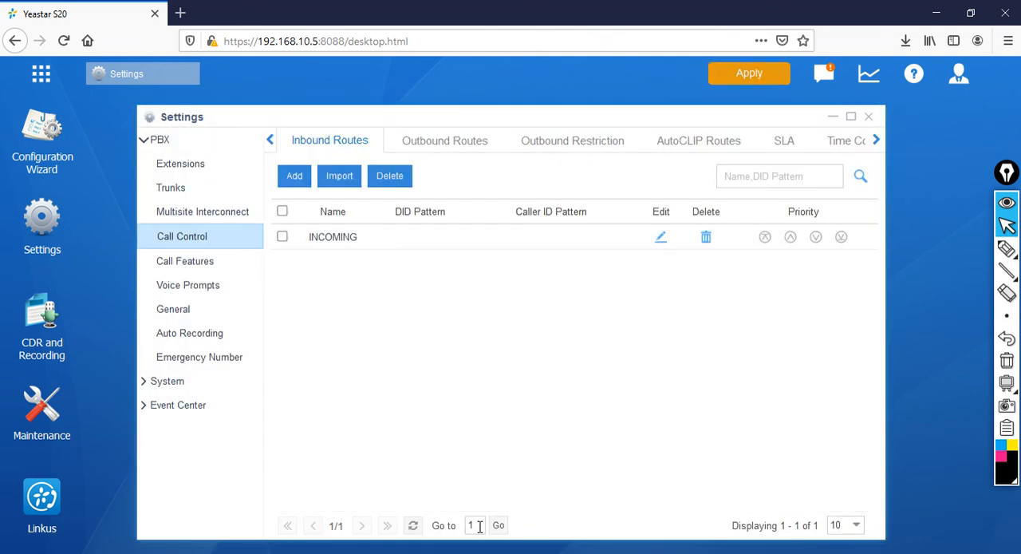
Apply the saved INCOMING route change to the running configuration
{"action": "left_click", "coordinate": [749, 73]}
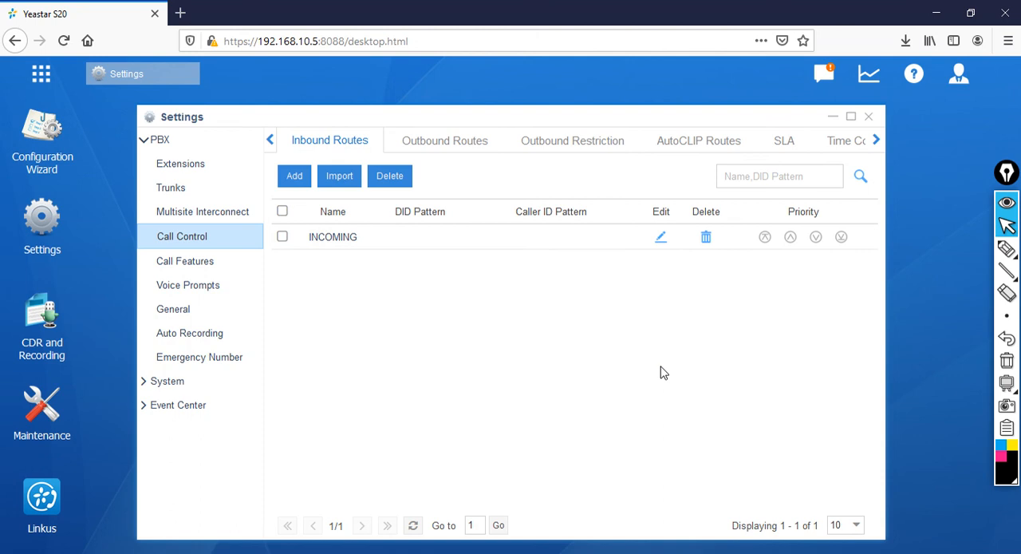
{"action": "mouse_move", "coordinate": [728, 378]}
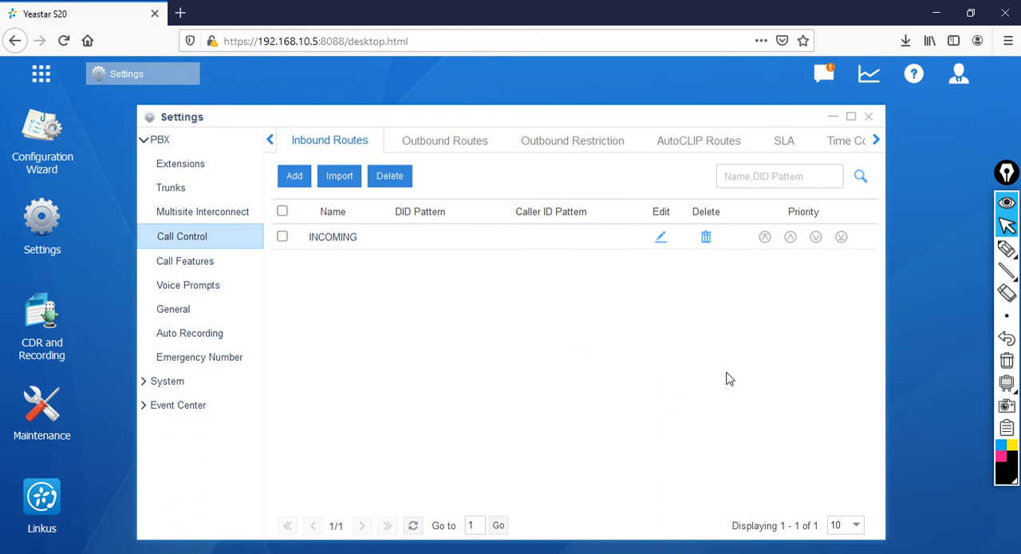
{"action": "mouse_move", "coordinate": [771, 292]}
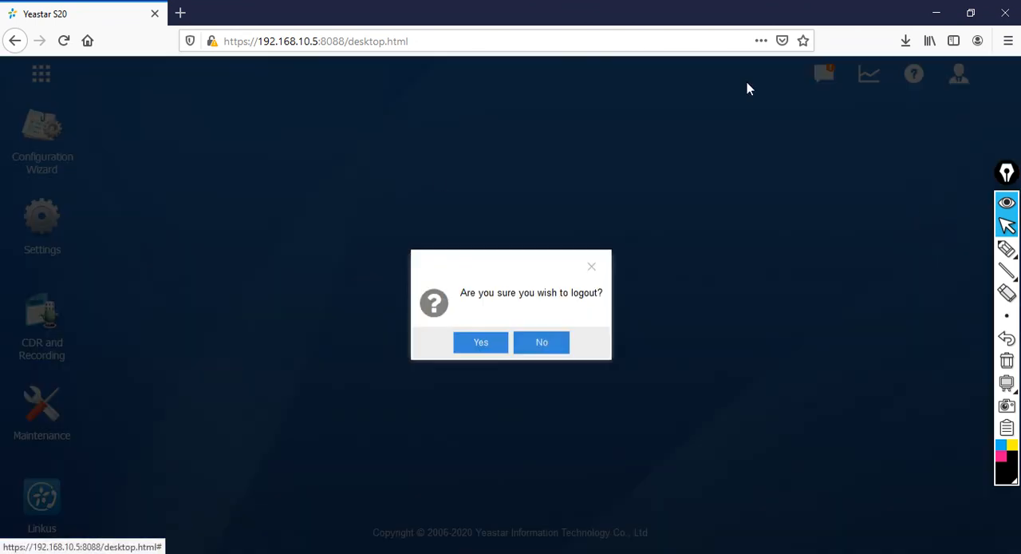
Confirm the logout so the sign-in page shows again
{"action": "left_click", "coordinate": [481, 341]}
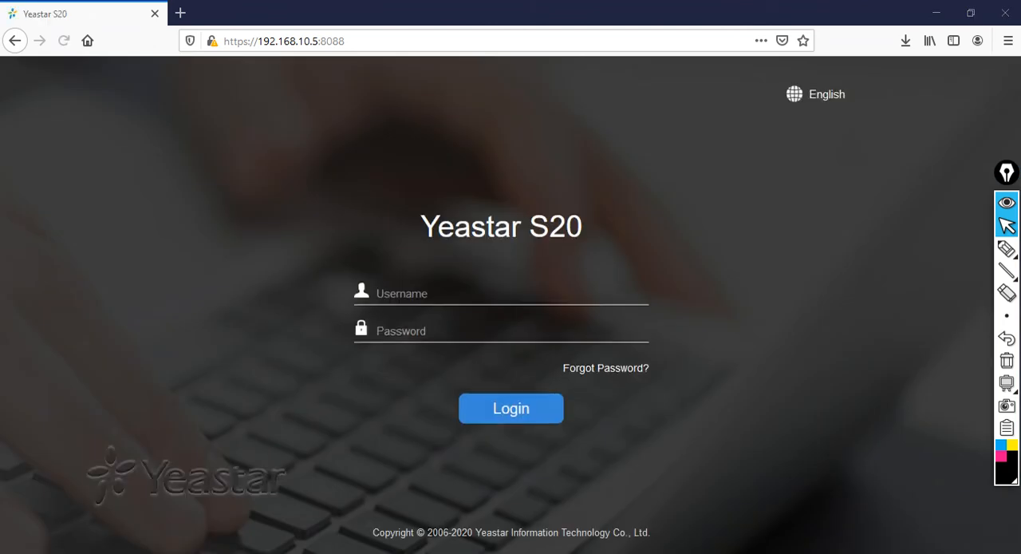